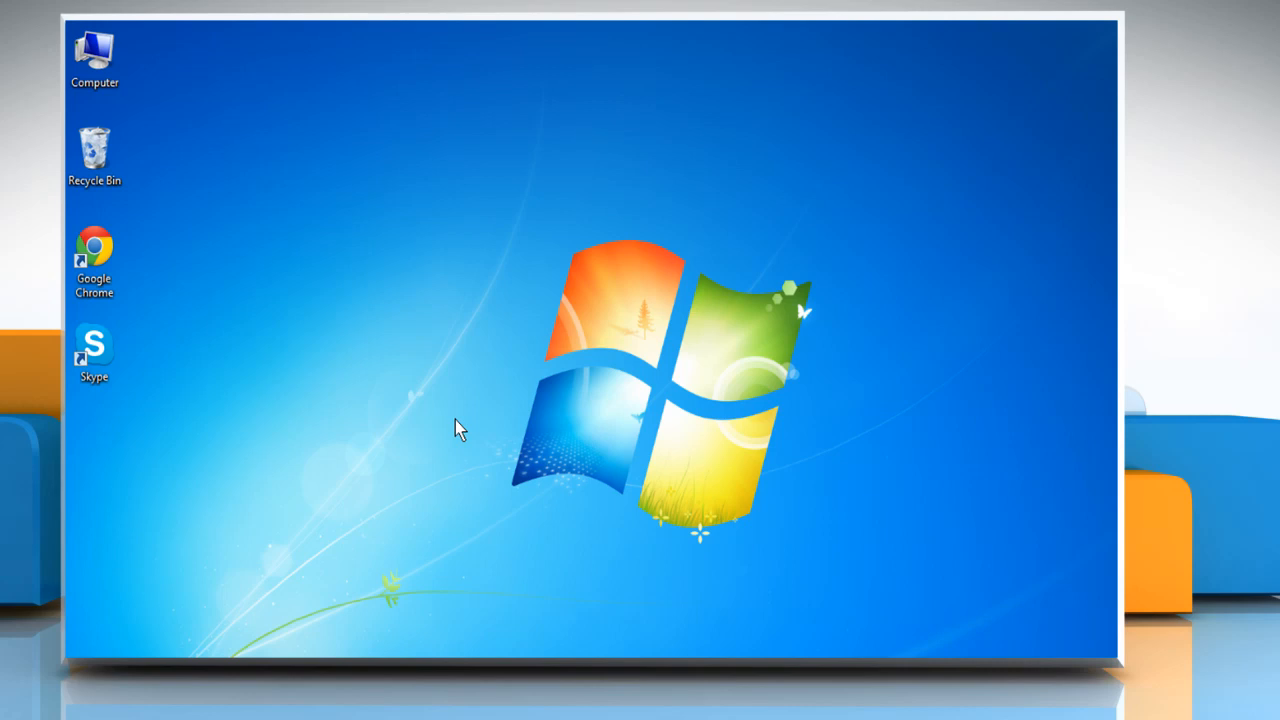
mouse_move(362, 392)
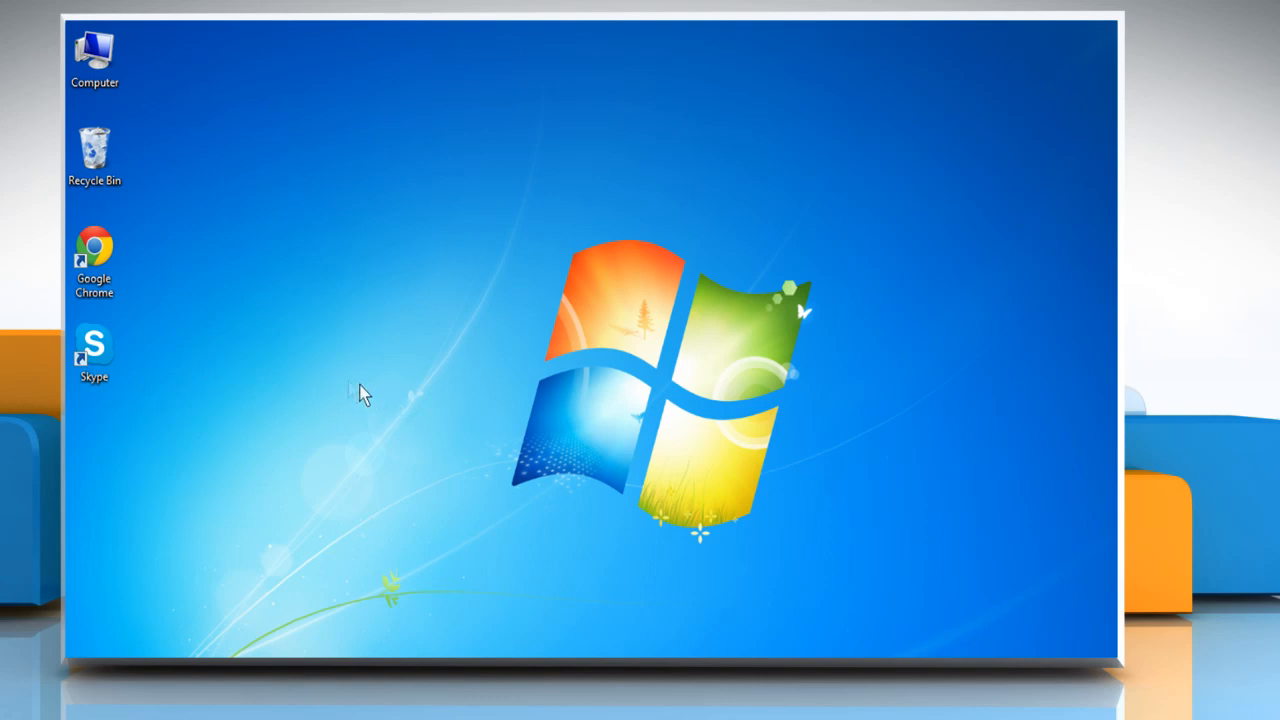
Launch Google Chrome, go to mail.aol and sign in to the AOL Mail Inbox.
right_click(92, 256)
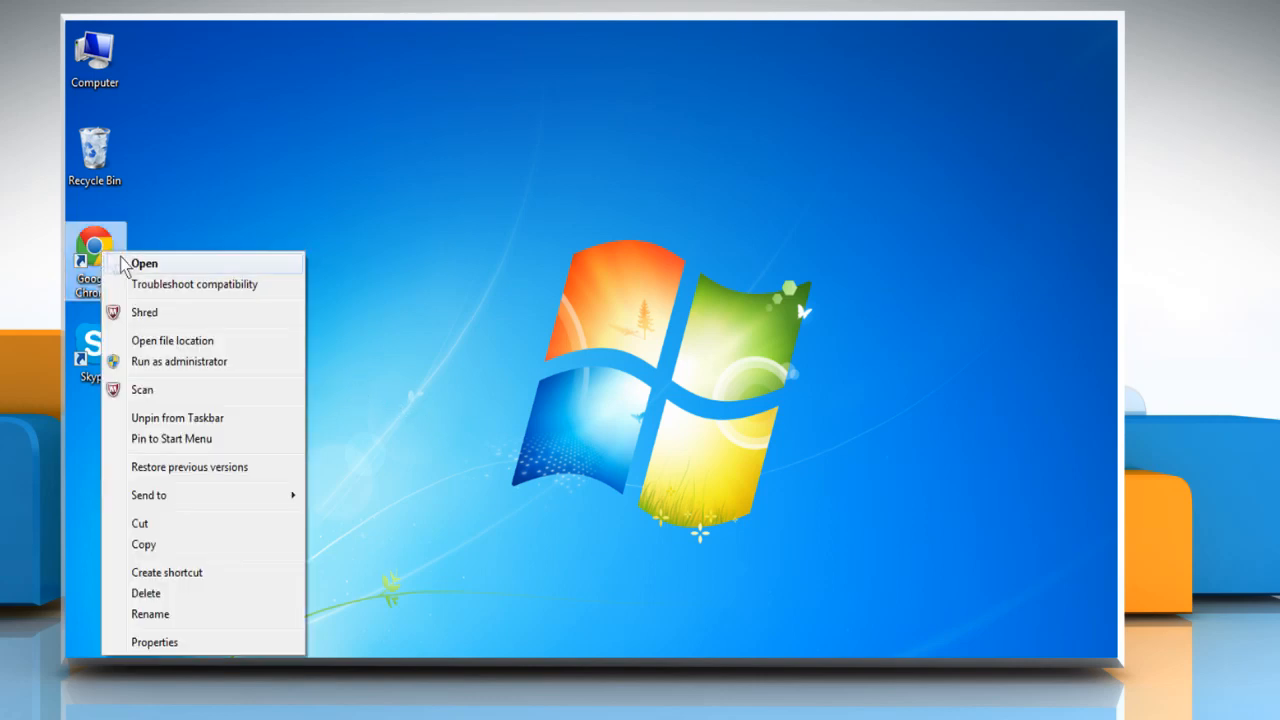
click(144, 264)
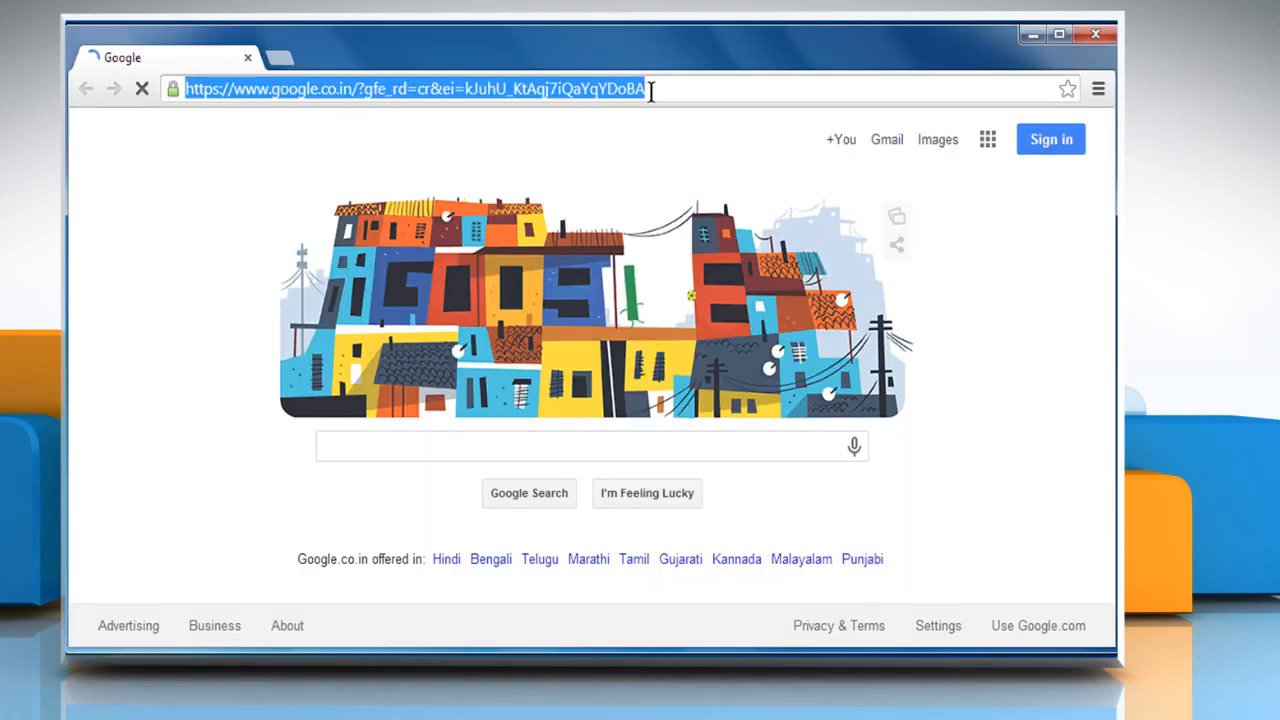
text(mail.aol.com&lang=en&seamless=novl&offerId=newm)
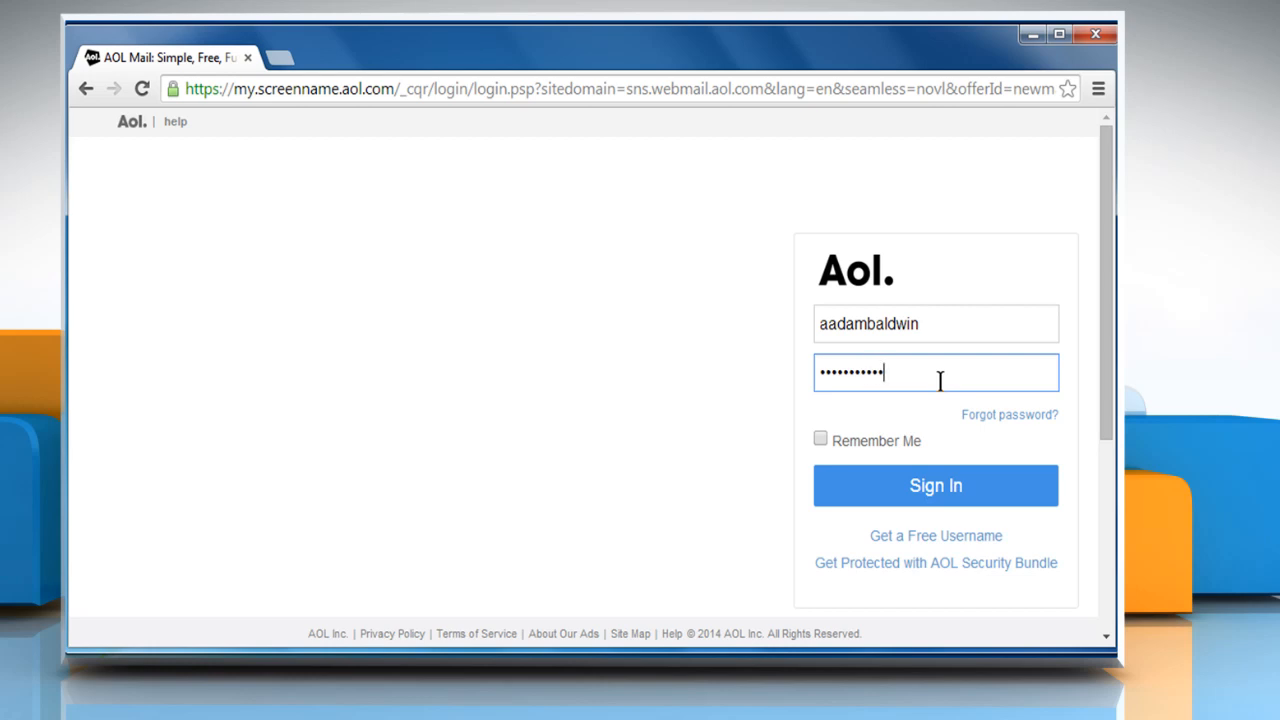
click(936, 486)
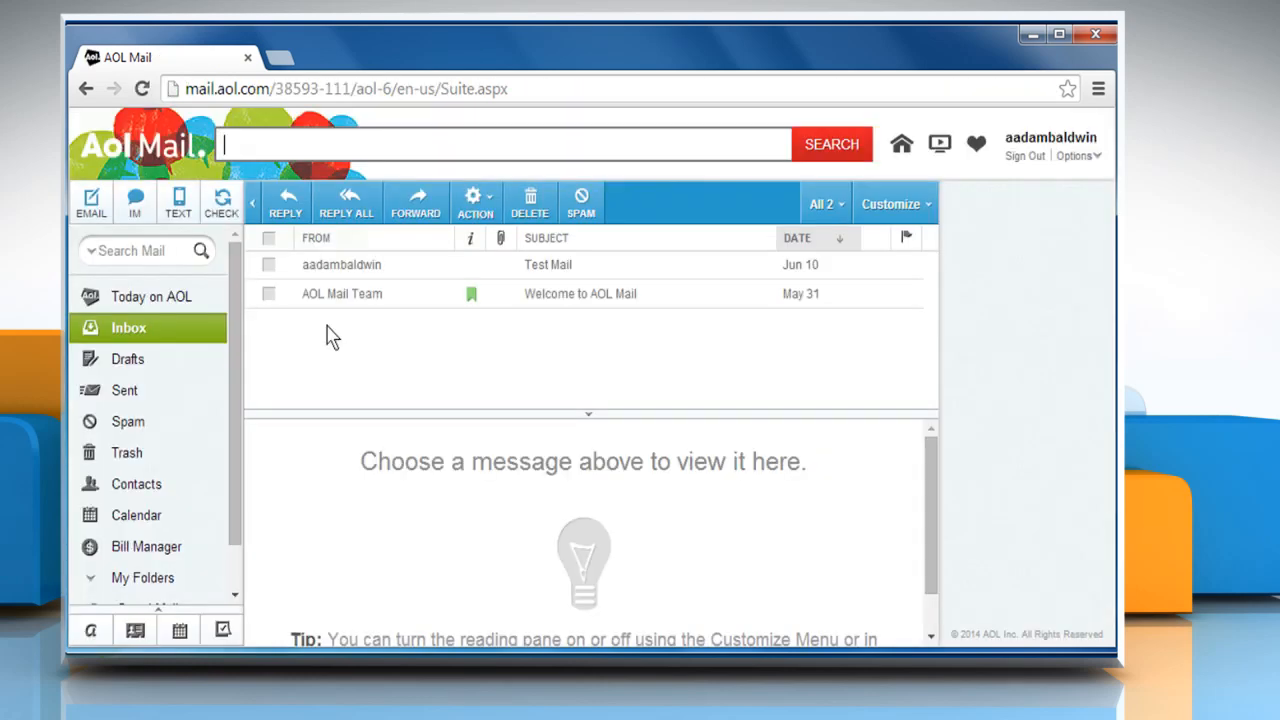
mouse_move(280, 362)
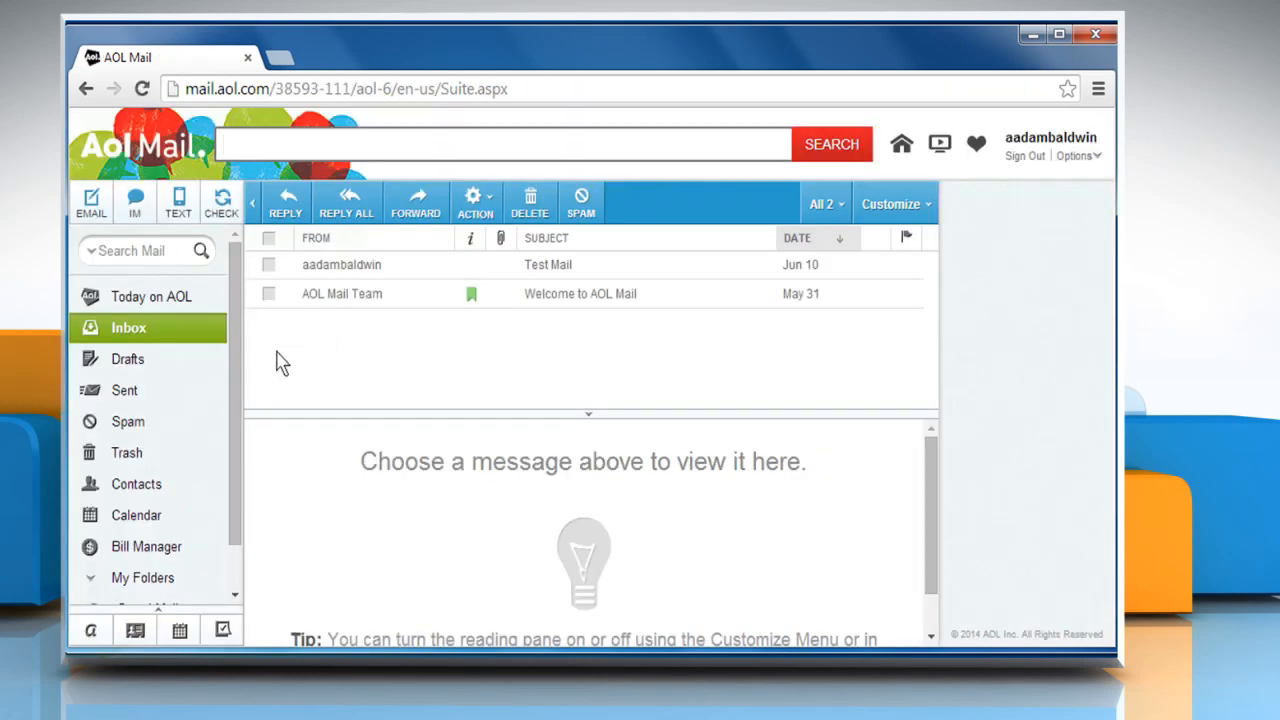
mouse_move(126, 452)
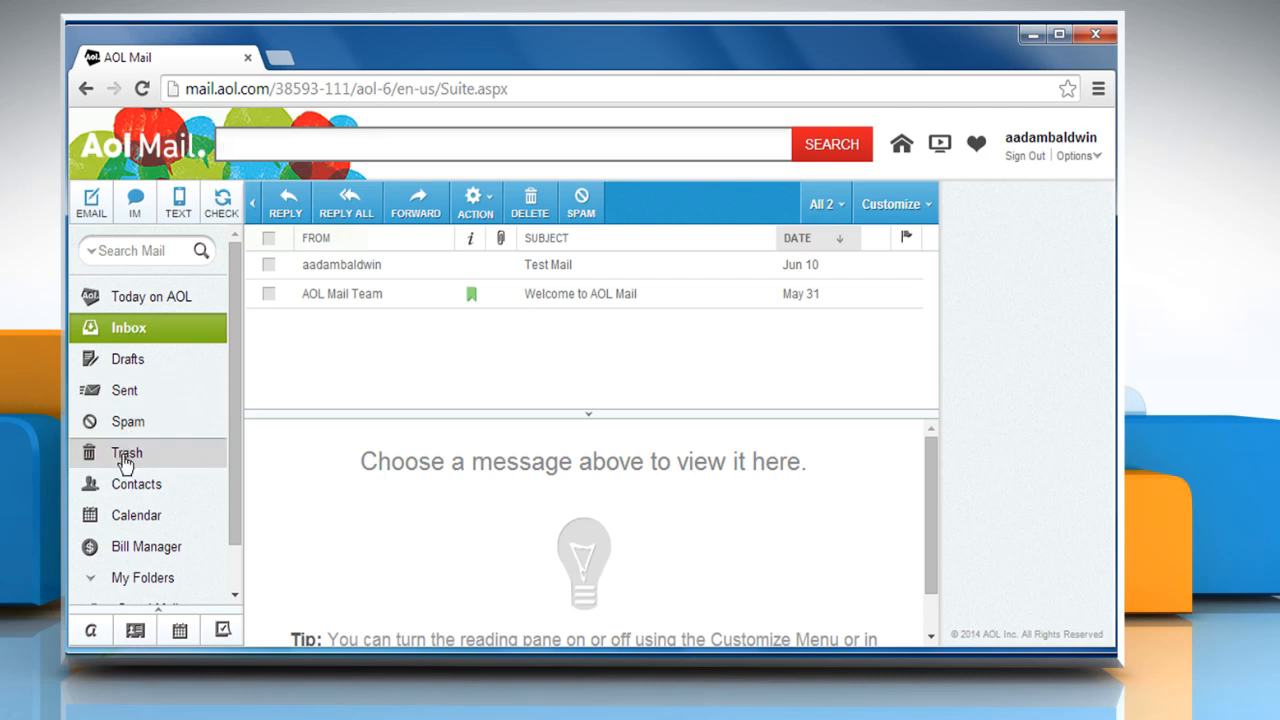
click(128, 452)
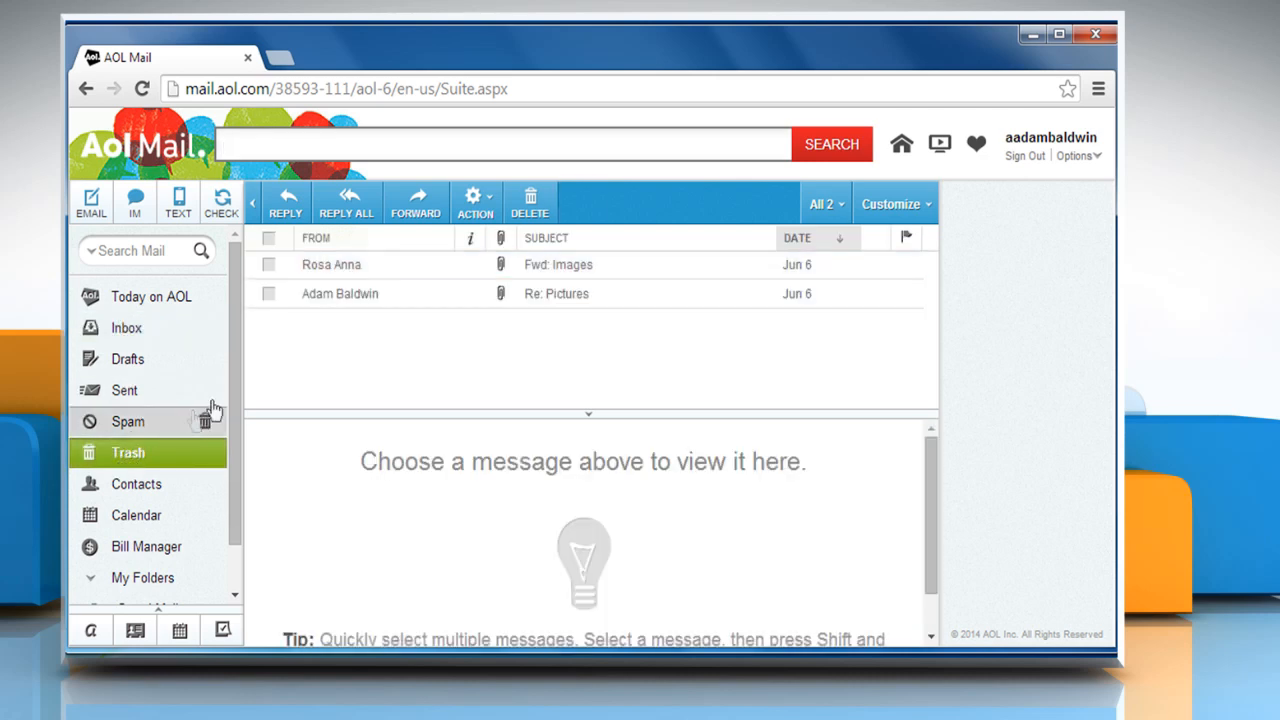
click(268, 264)
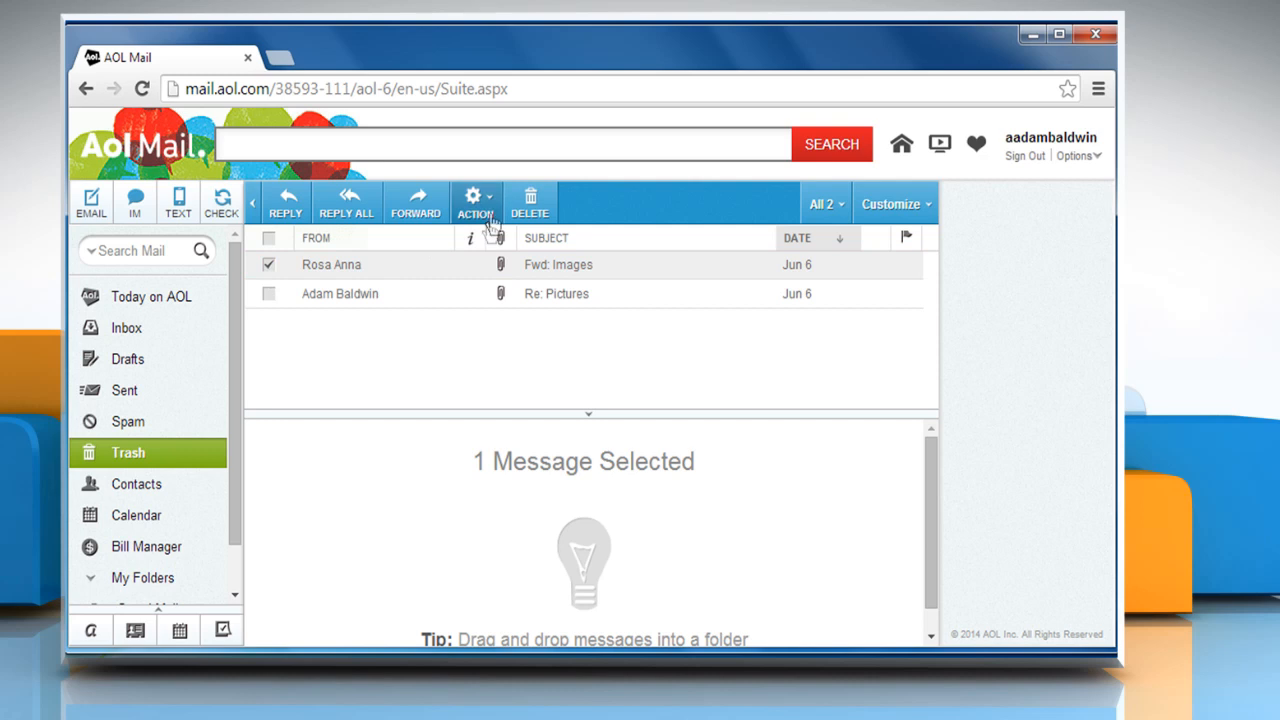
Move the checked Fwd: Images message from Trash to the Inbox via Action > Move to.
click(476, 204)
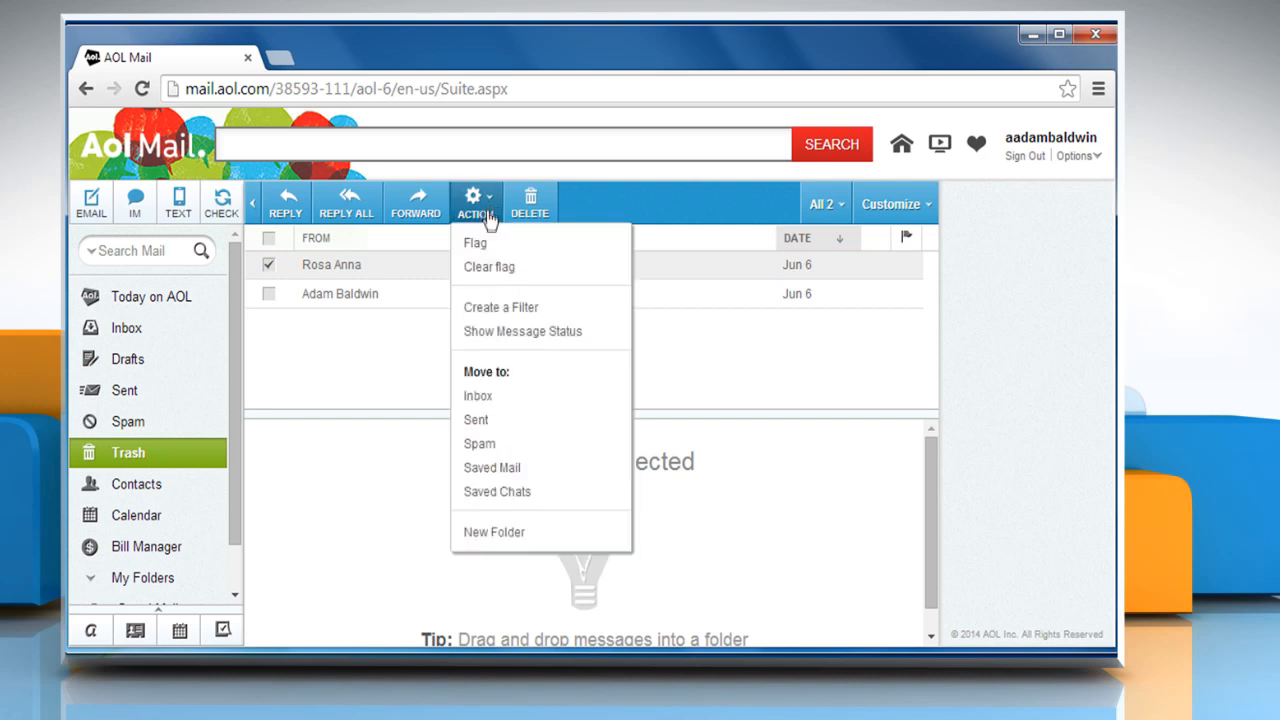
mouse_move(478, 388)
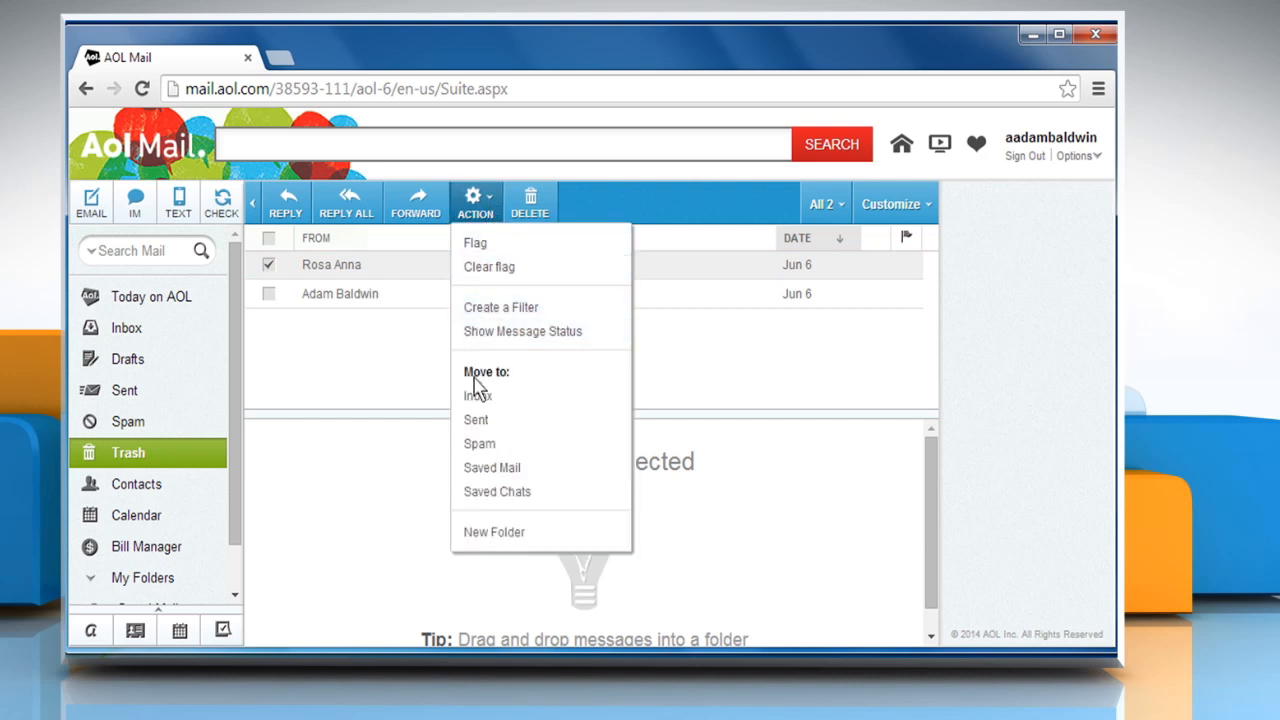
mouse_move(478, 396)
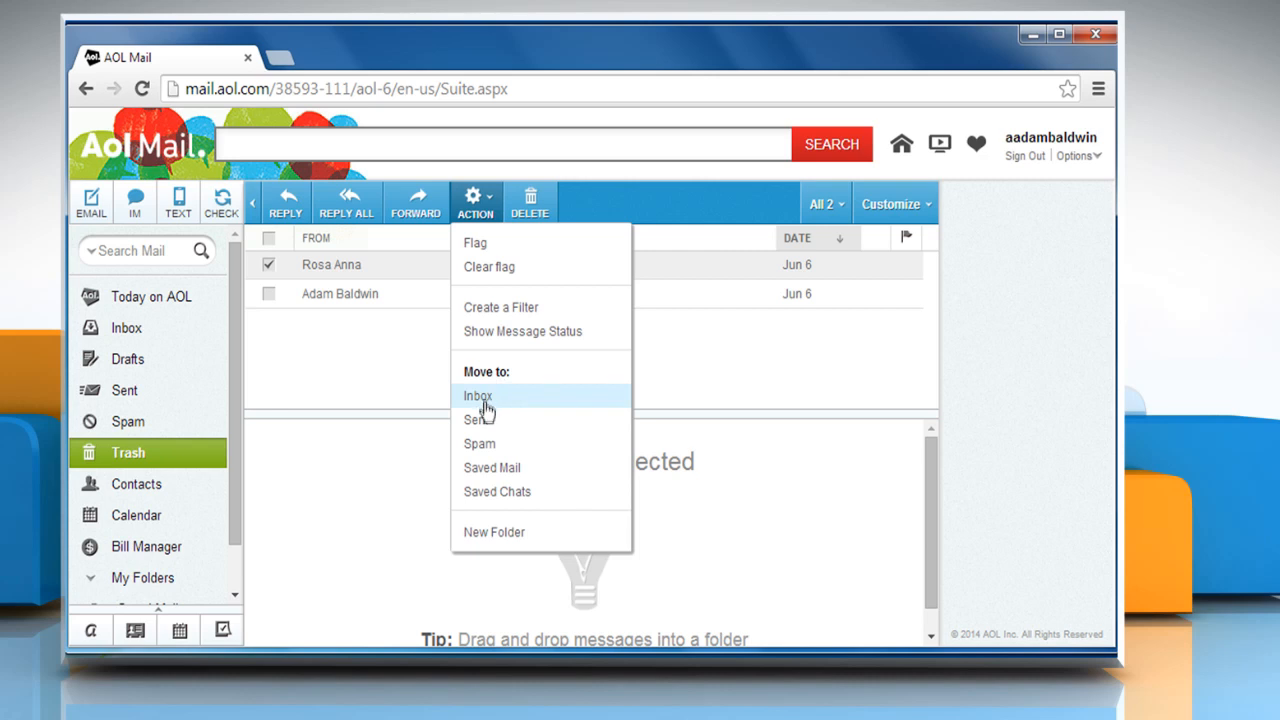
click(478, 396)
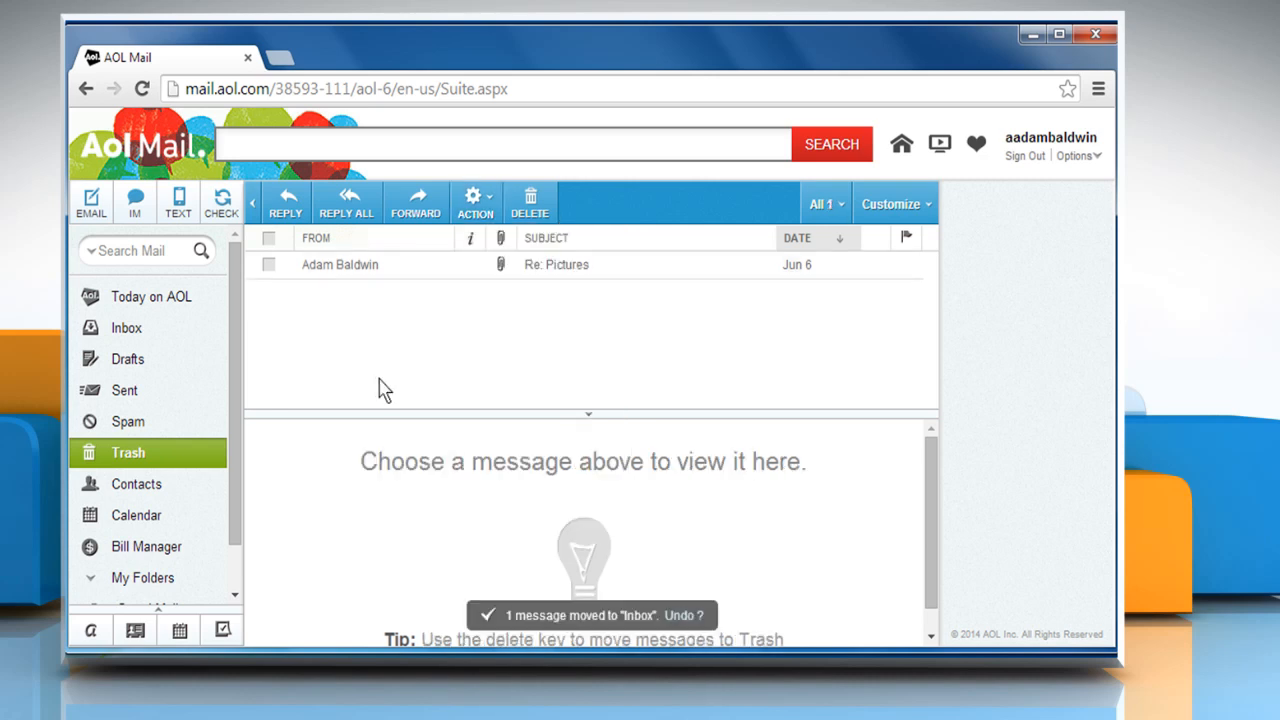
Return to the Inbox and open the restored Fwd: Images message.
click(126, 328)
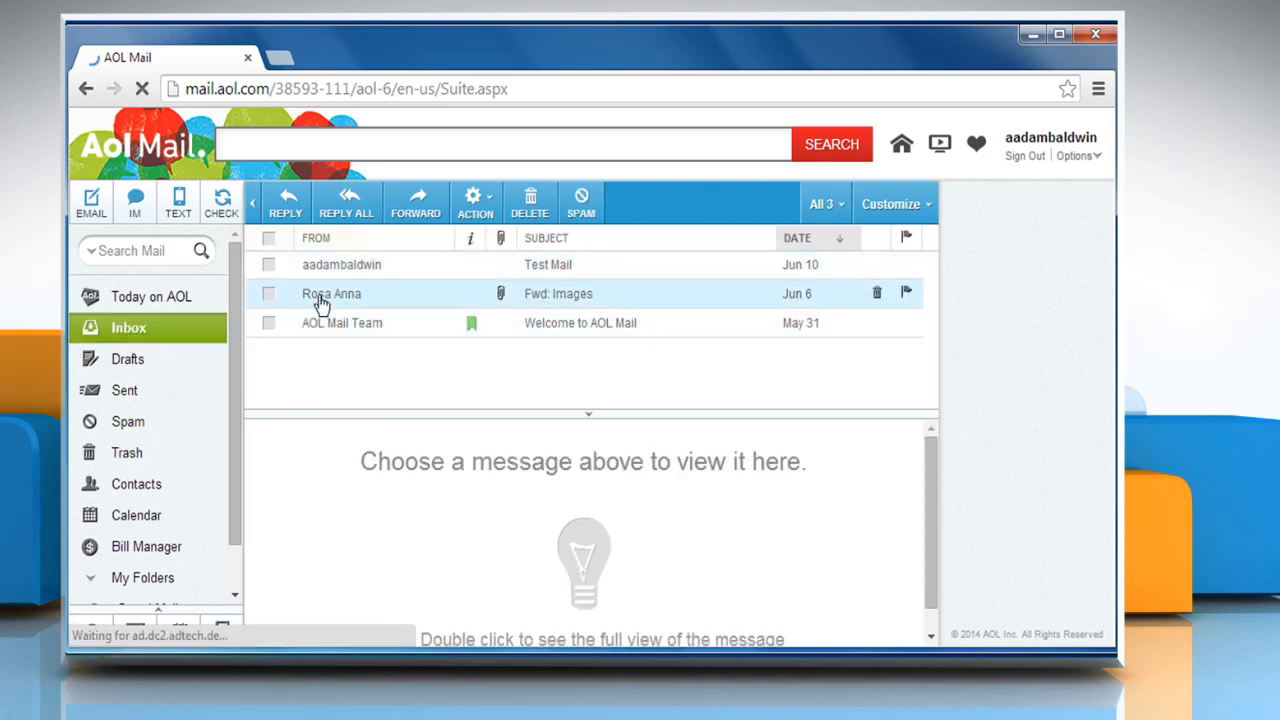
double_click(332, 292)
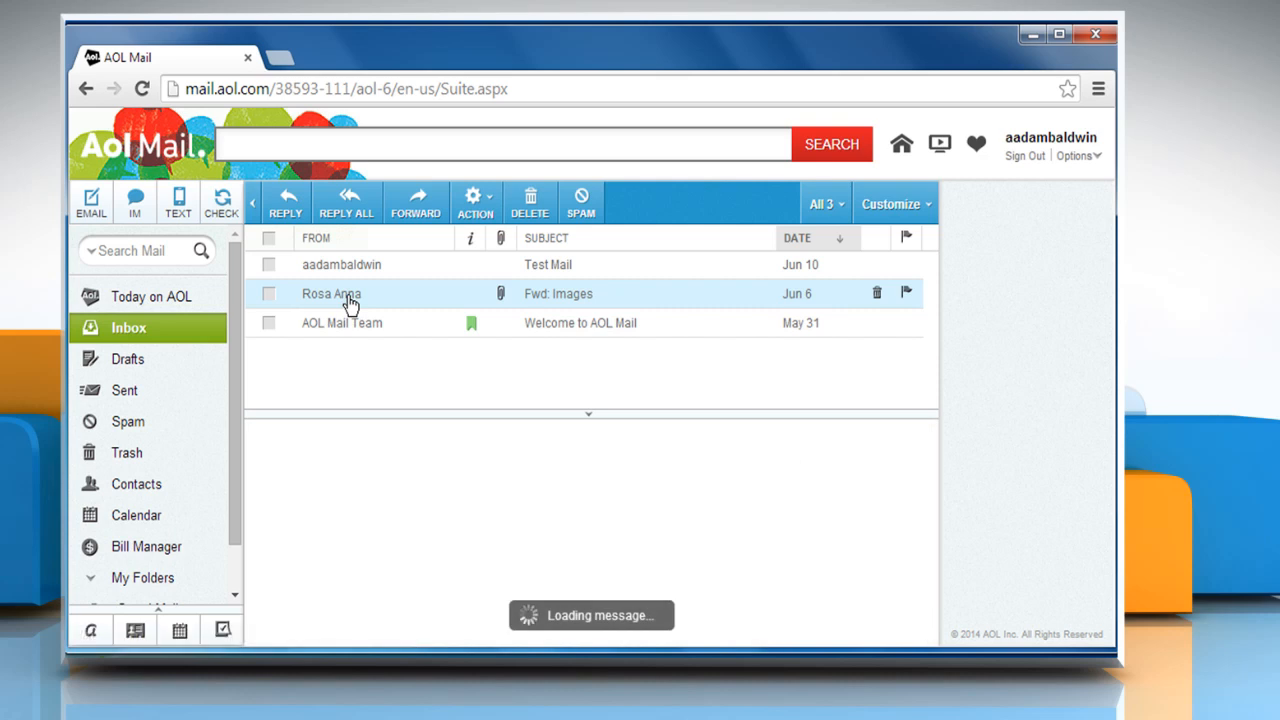